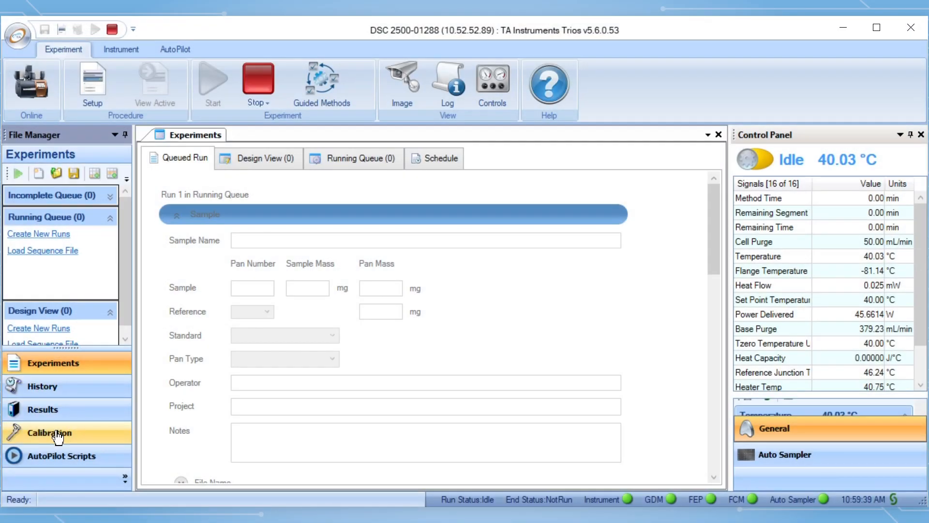
Open the Calibration area to show the calibration types (Tzero, Cell Constant, Temperature).
left_click(49, 433)
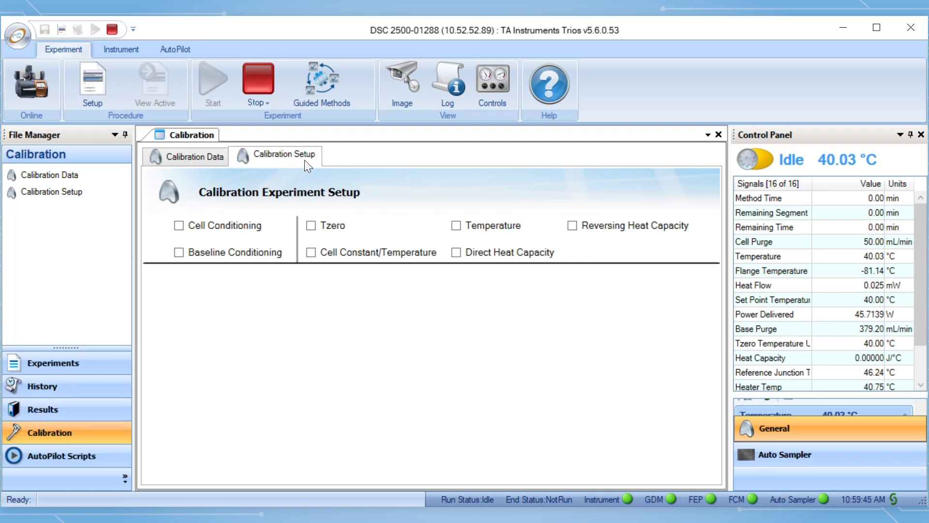
mouse_move(333, 236)
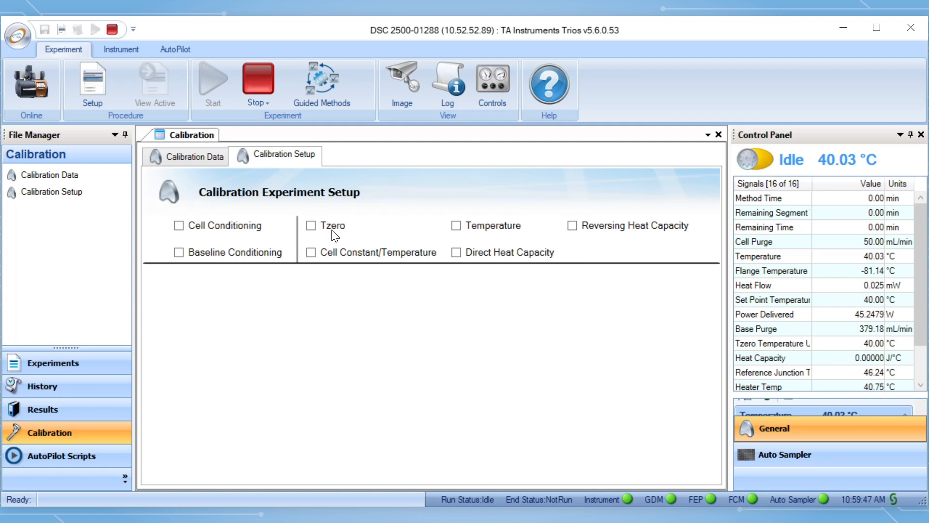
mouse_move(335, 237)
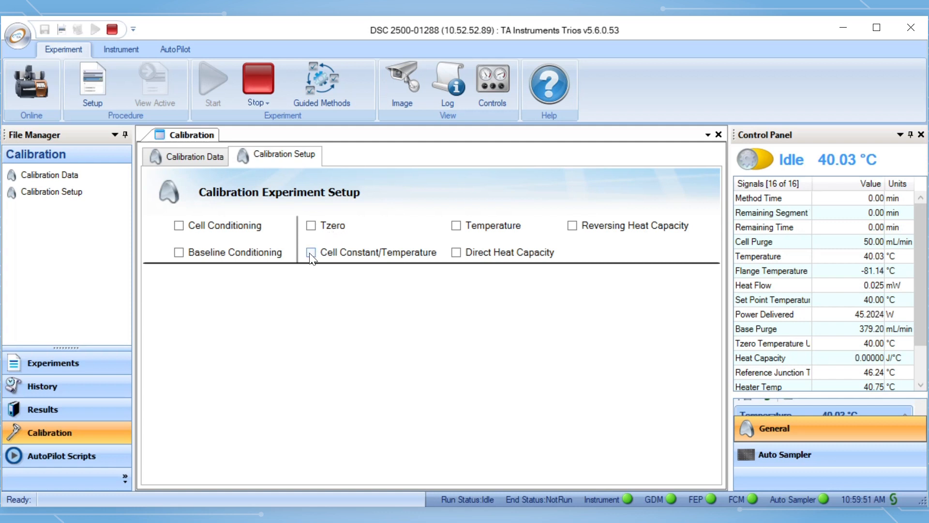
Select Cell Constant/Temperature calibration and choose Indium as the reference material.
left_click(305, 252)
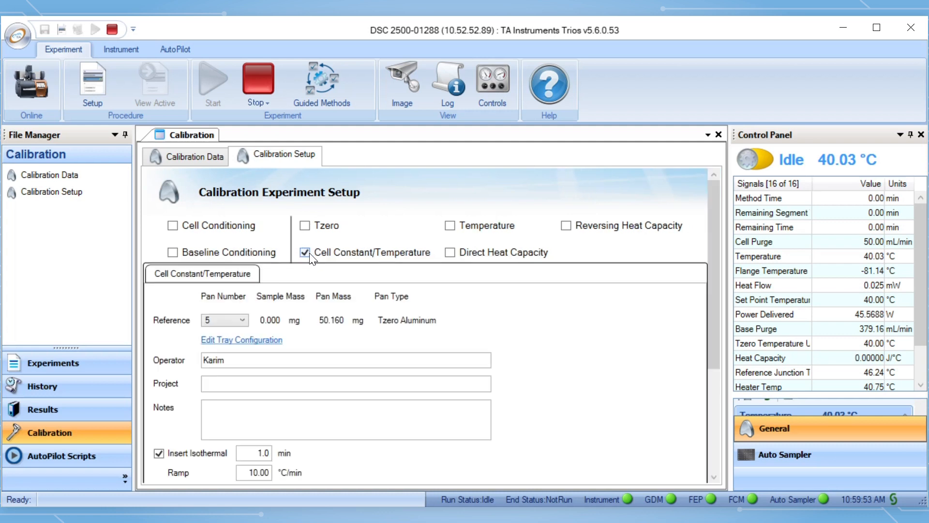
scroll("down", 3)
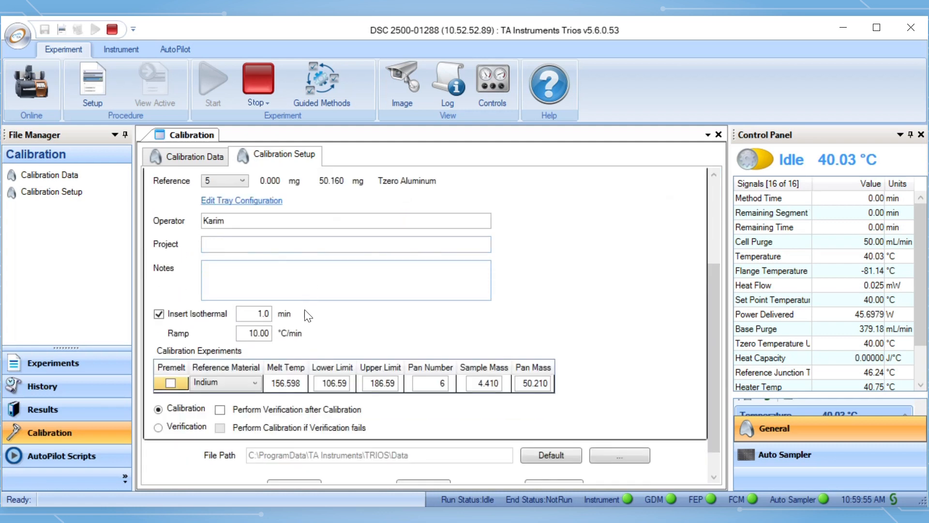
scroll("down", 3)
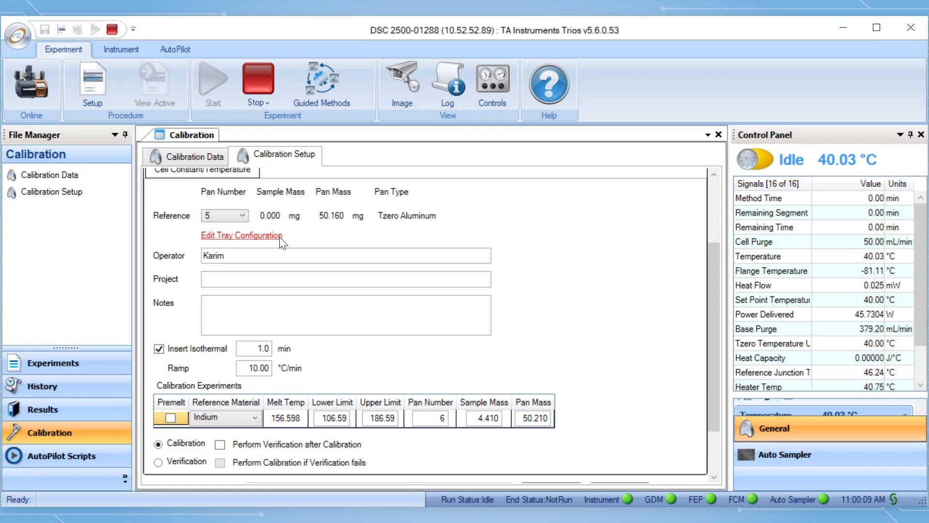
scroll("down", 3)
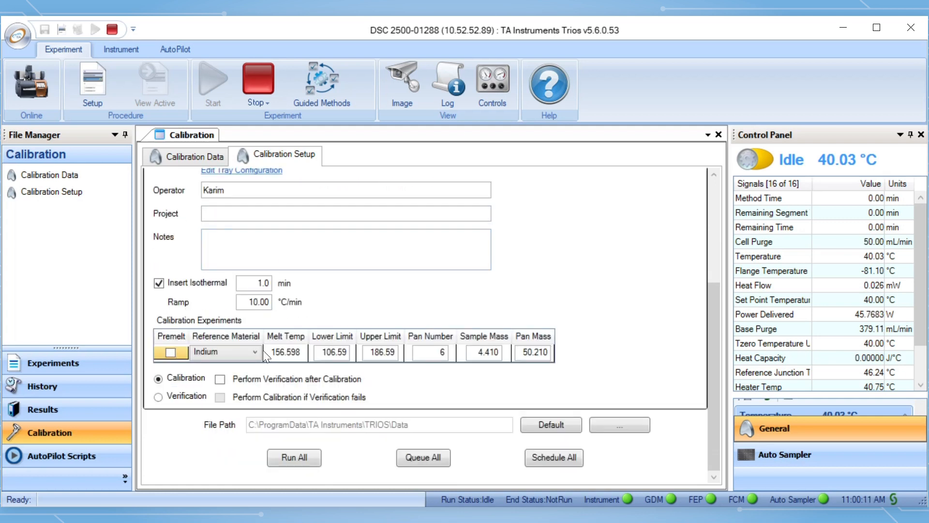
left_click(255, 351)
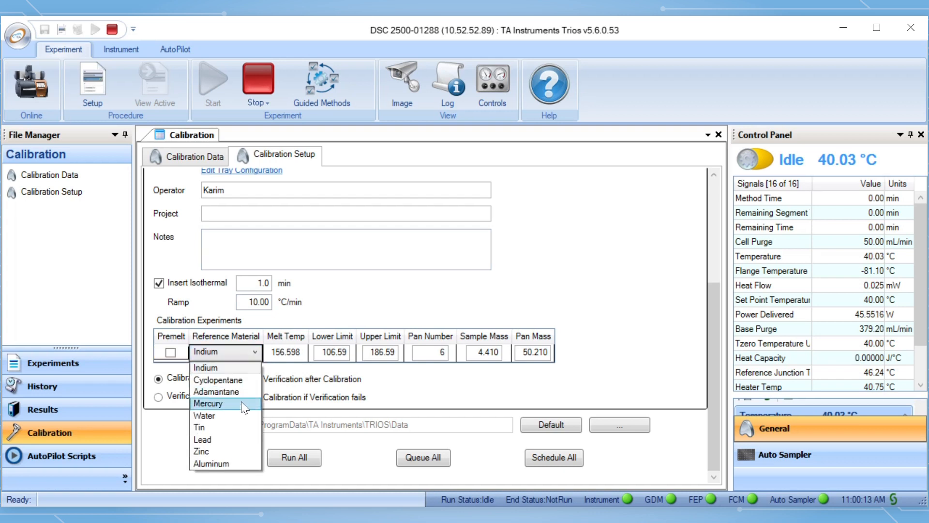
mouse_move(236, 367)
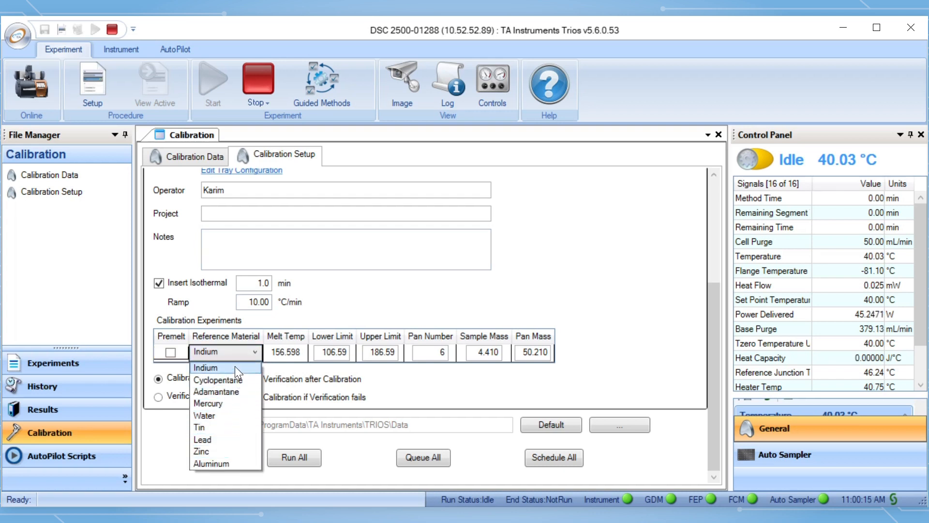
left_click(206, 367)
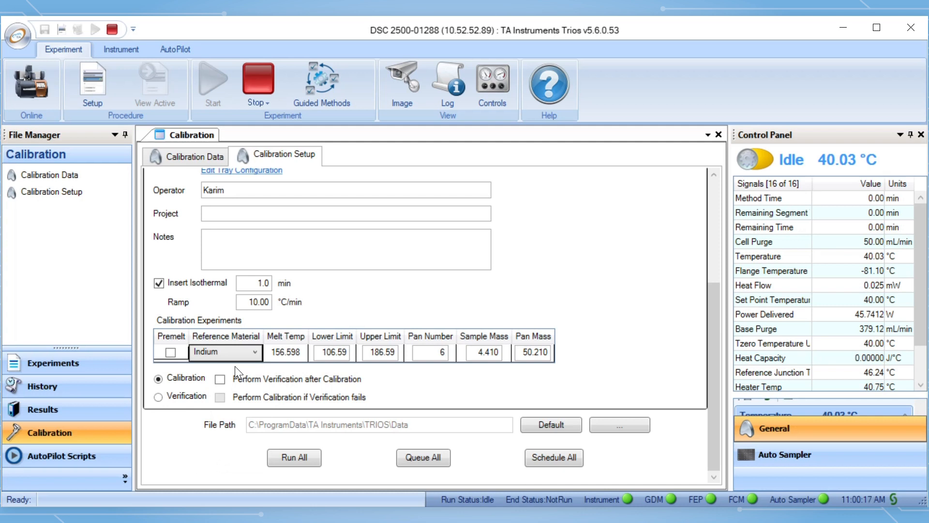
mouse_move(486, 367)
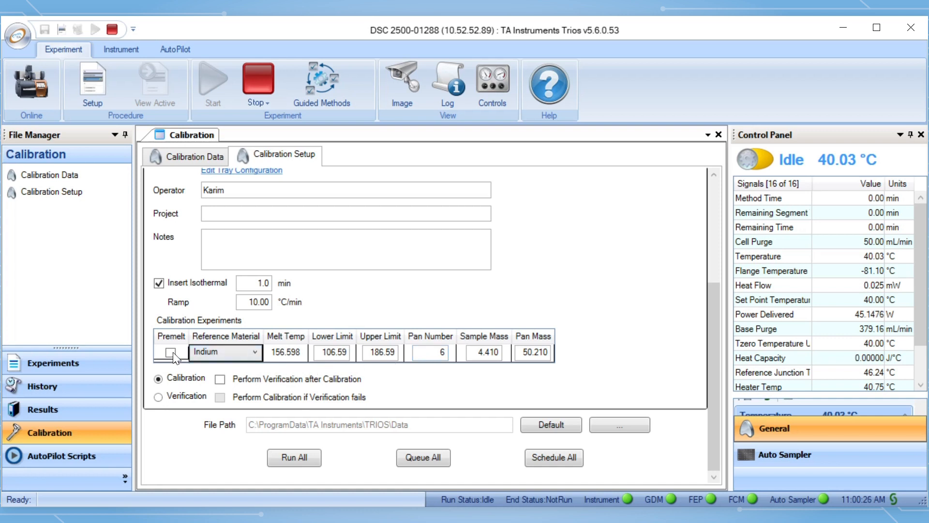
Enable calibration premelt and a verification run, with verification premelt turned off.
left_click(171, 351)
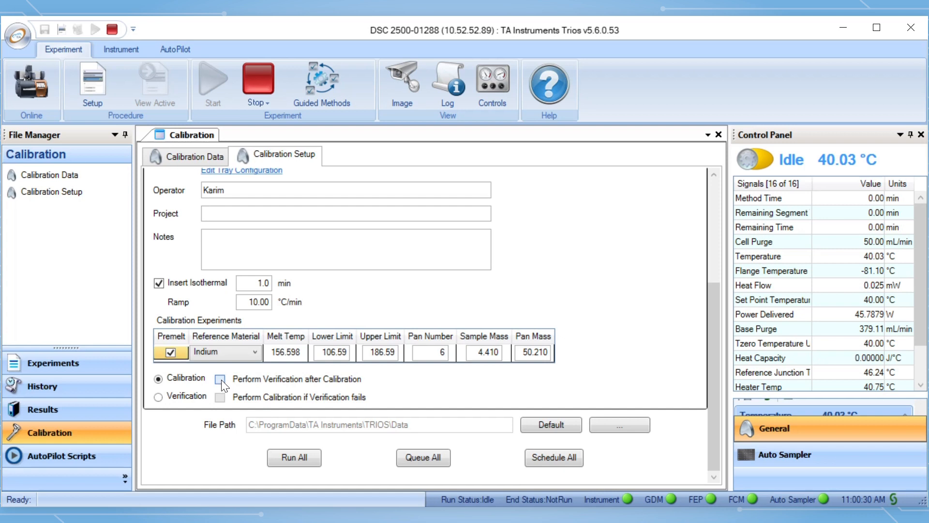
left_click(221, 380)
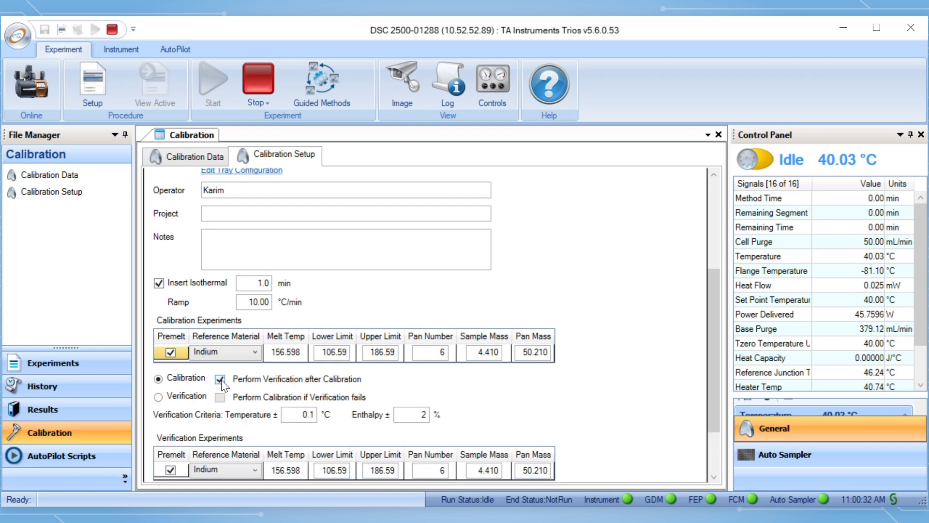
scroll("down", 3)
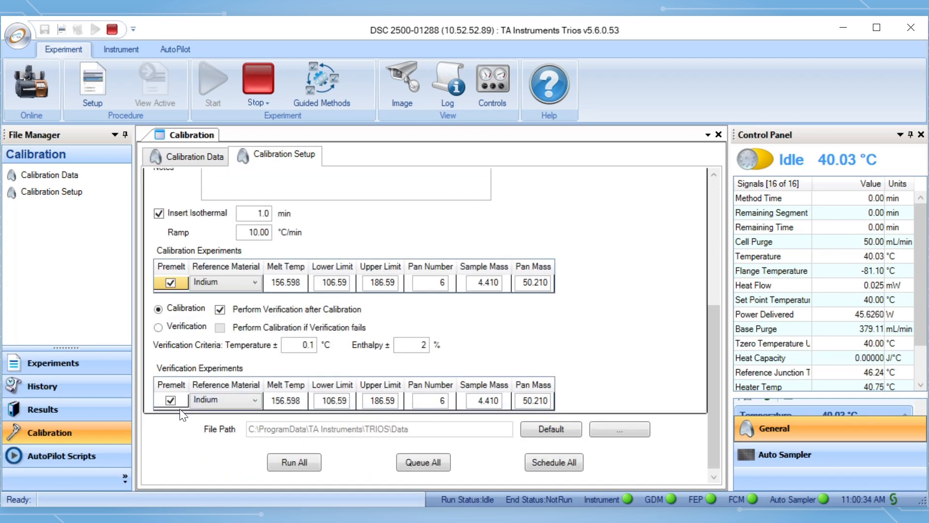
left_click(170, 401)
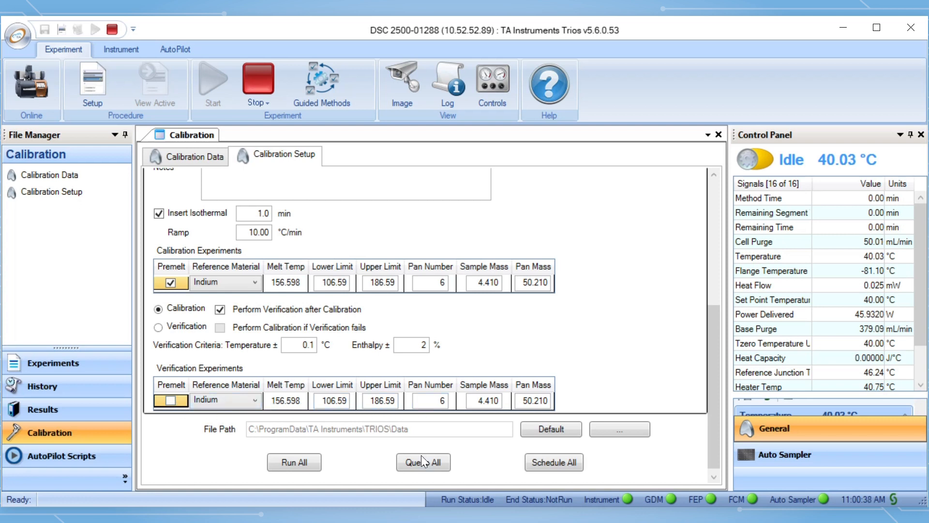
Queue both runs, check Run 2 in the Running Queue, and return to Calibration.
left_click(422, 462)
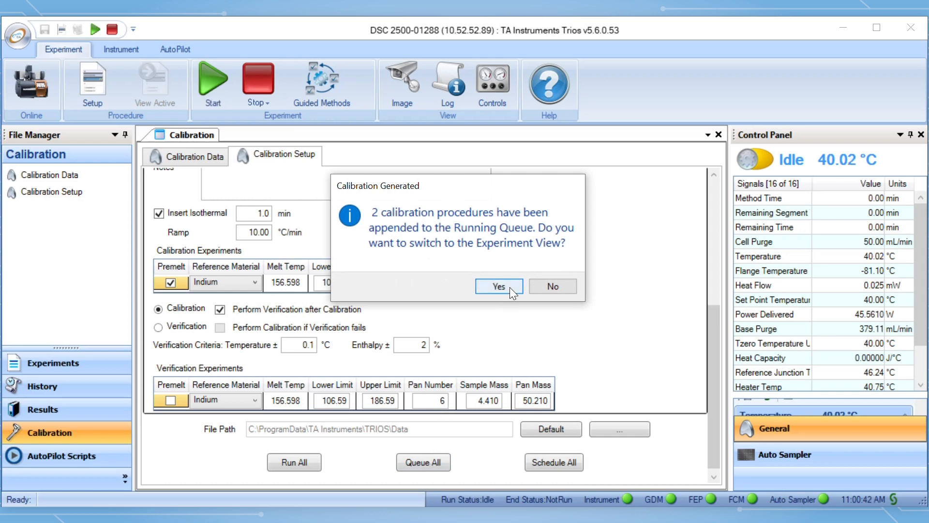
left_click(499, 286)
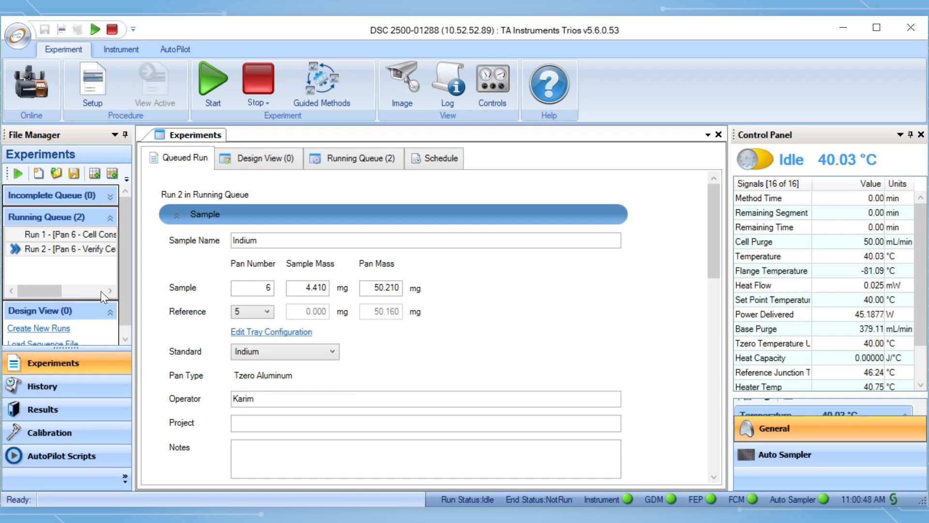
left_click(59, 248)
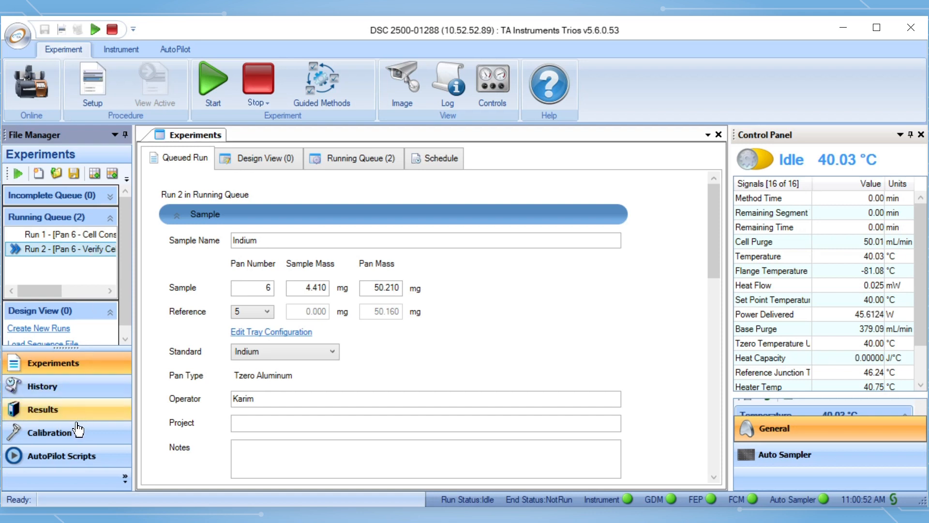
left_click(48, 432)
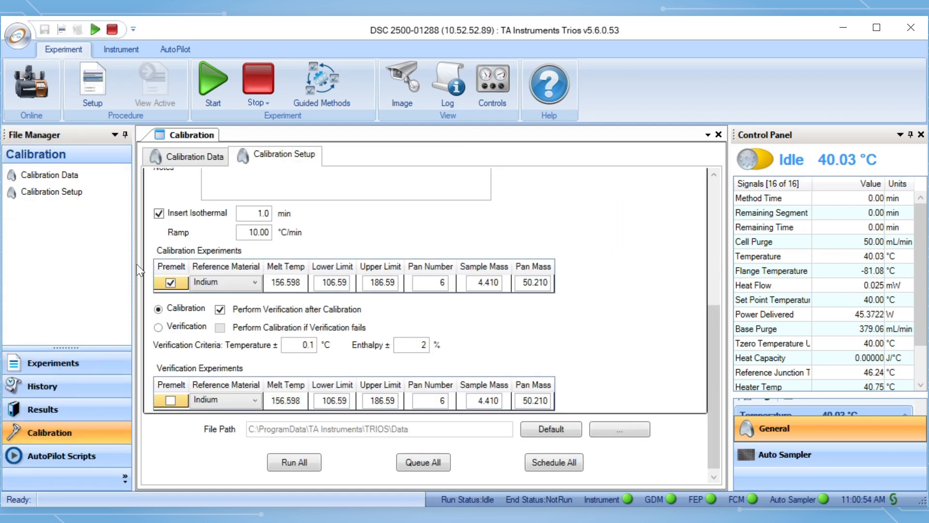
Scroll through the applied Tzero, Cell Constant and Temperature entries in Calibration Data.
left_click(196, 156)
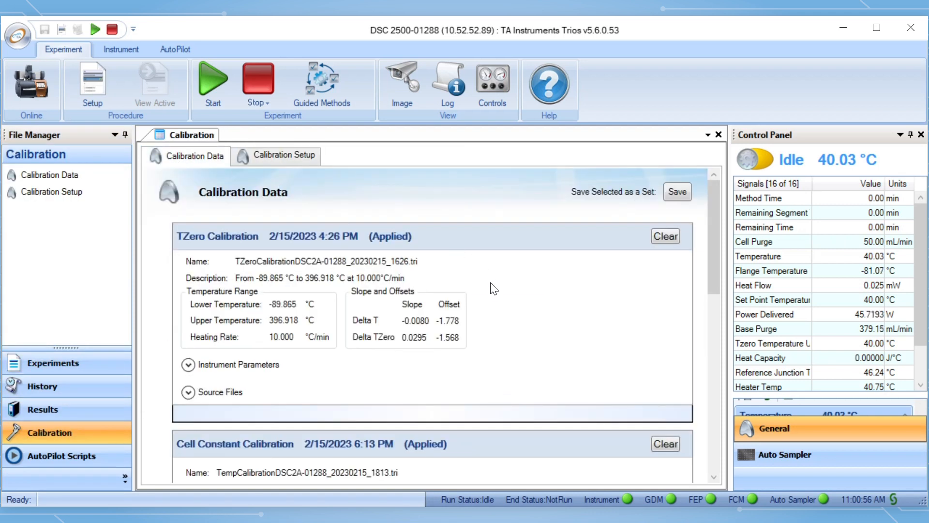
scroll("down", 3)
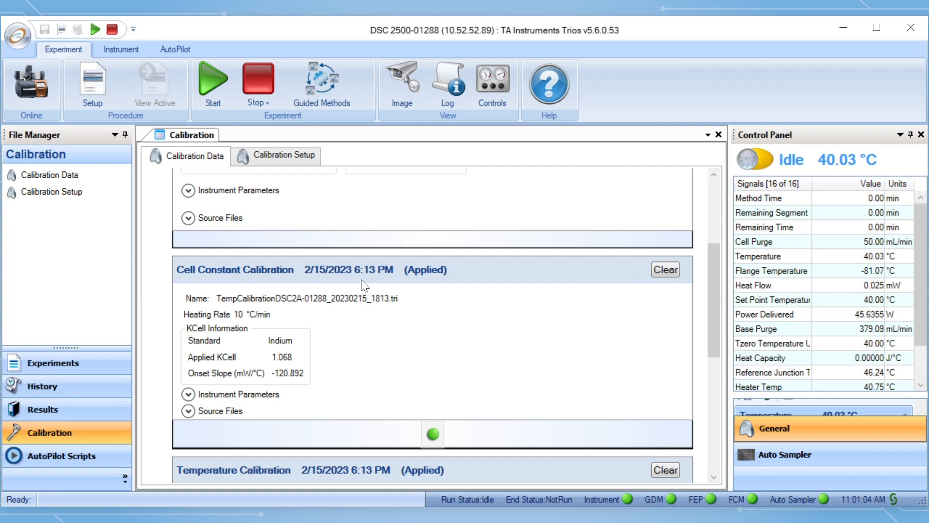
mouse_move(433, 283)
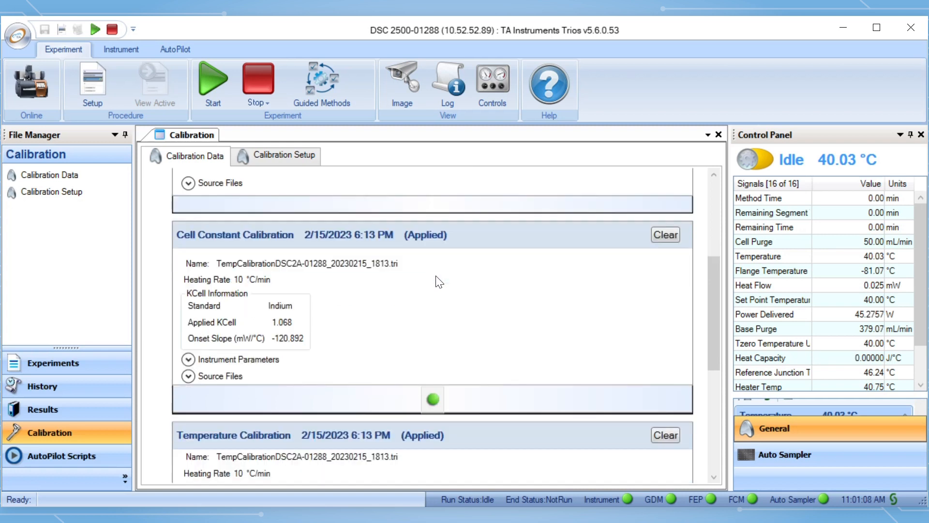
scroll("down", 3)
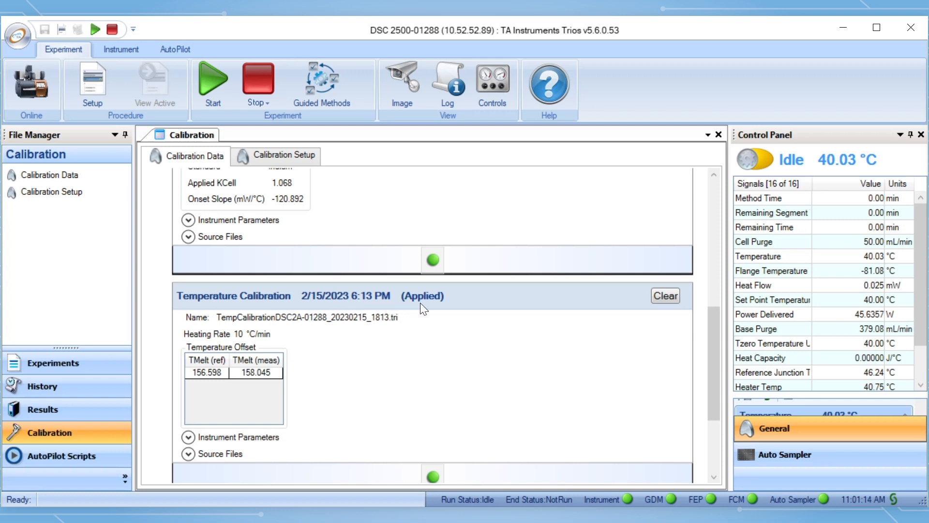
mouse_move(443, 349)
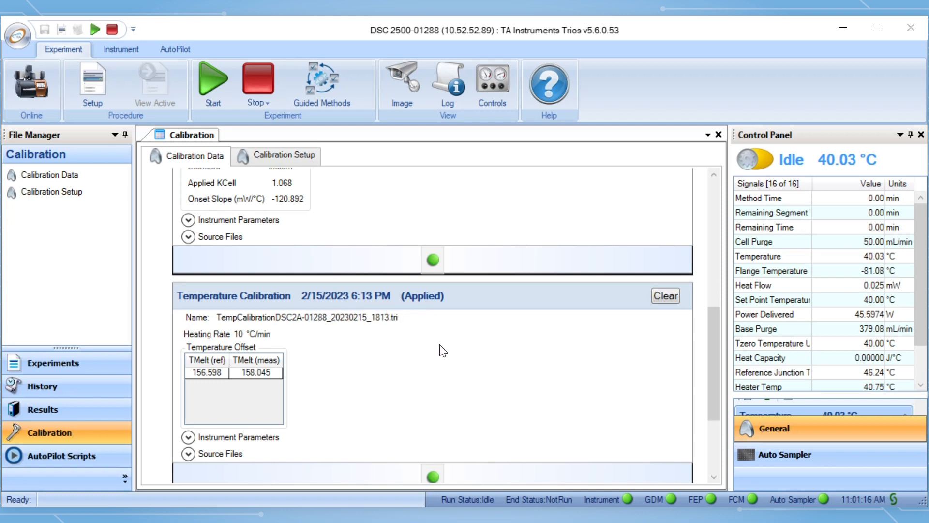